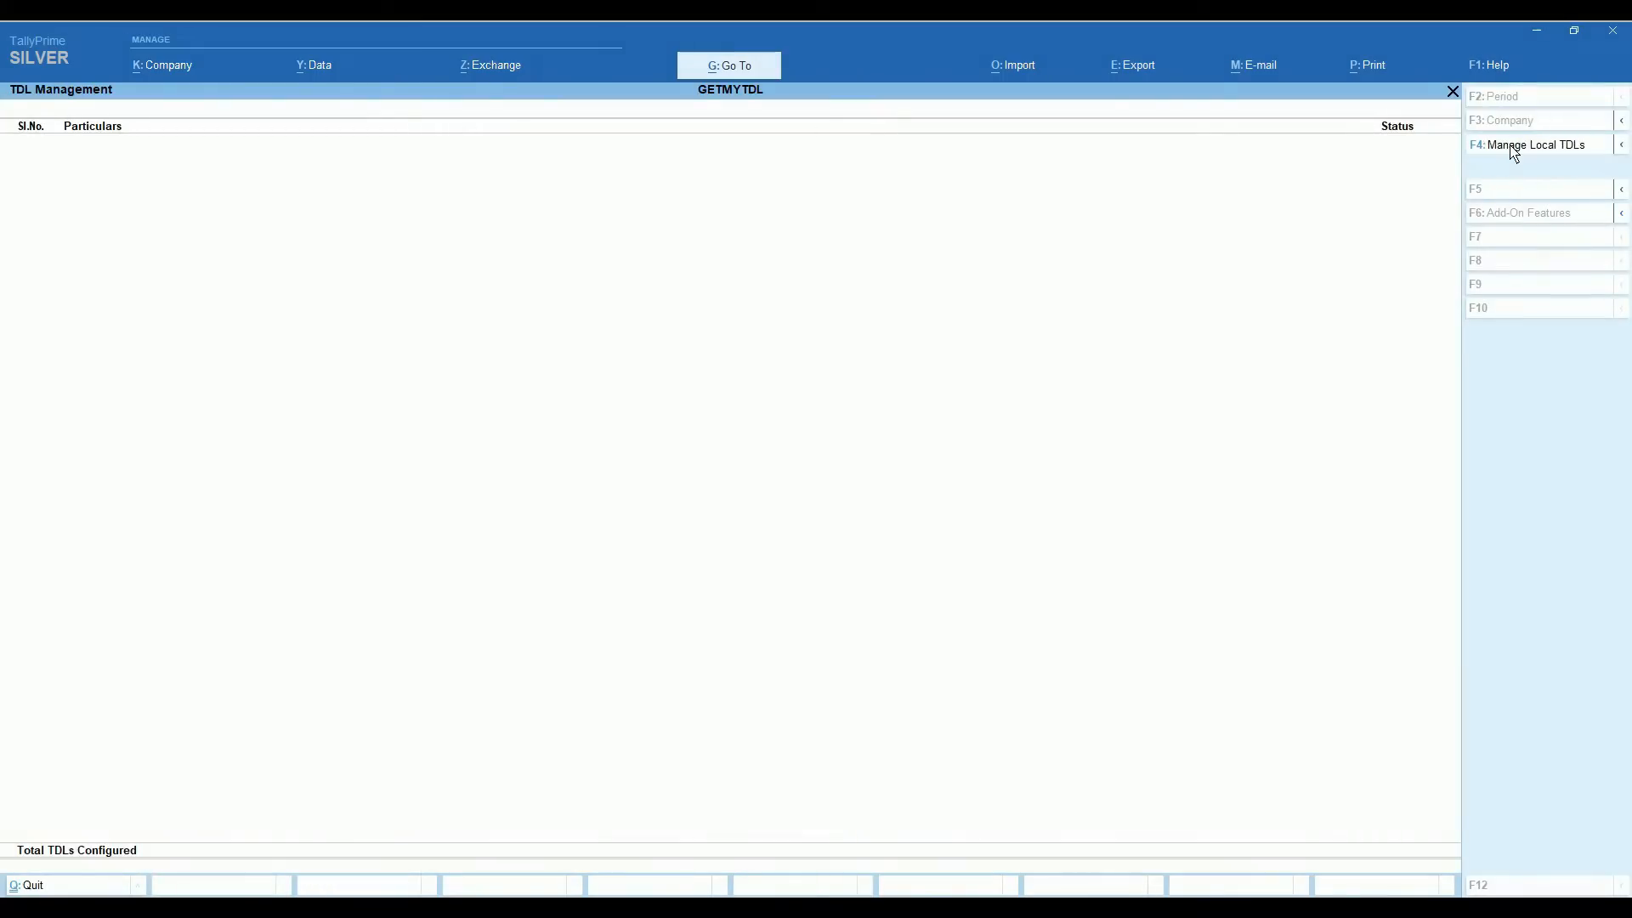
Leave the empty TDL Management list and open the GSTR2B Excel file from the gstrb folder
{"action": "left_click", "coordinate": [1536, 144]}
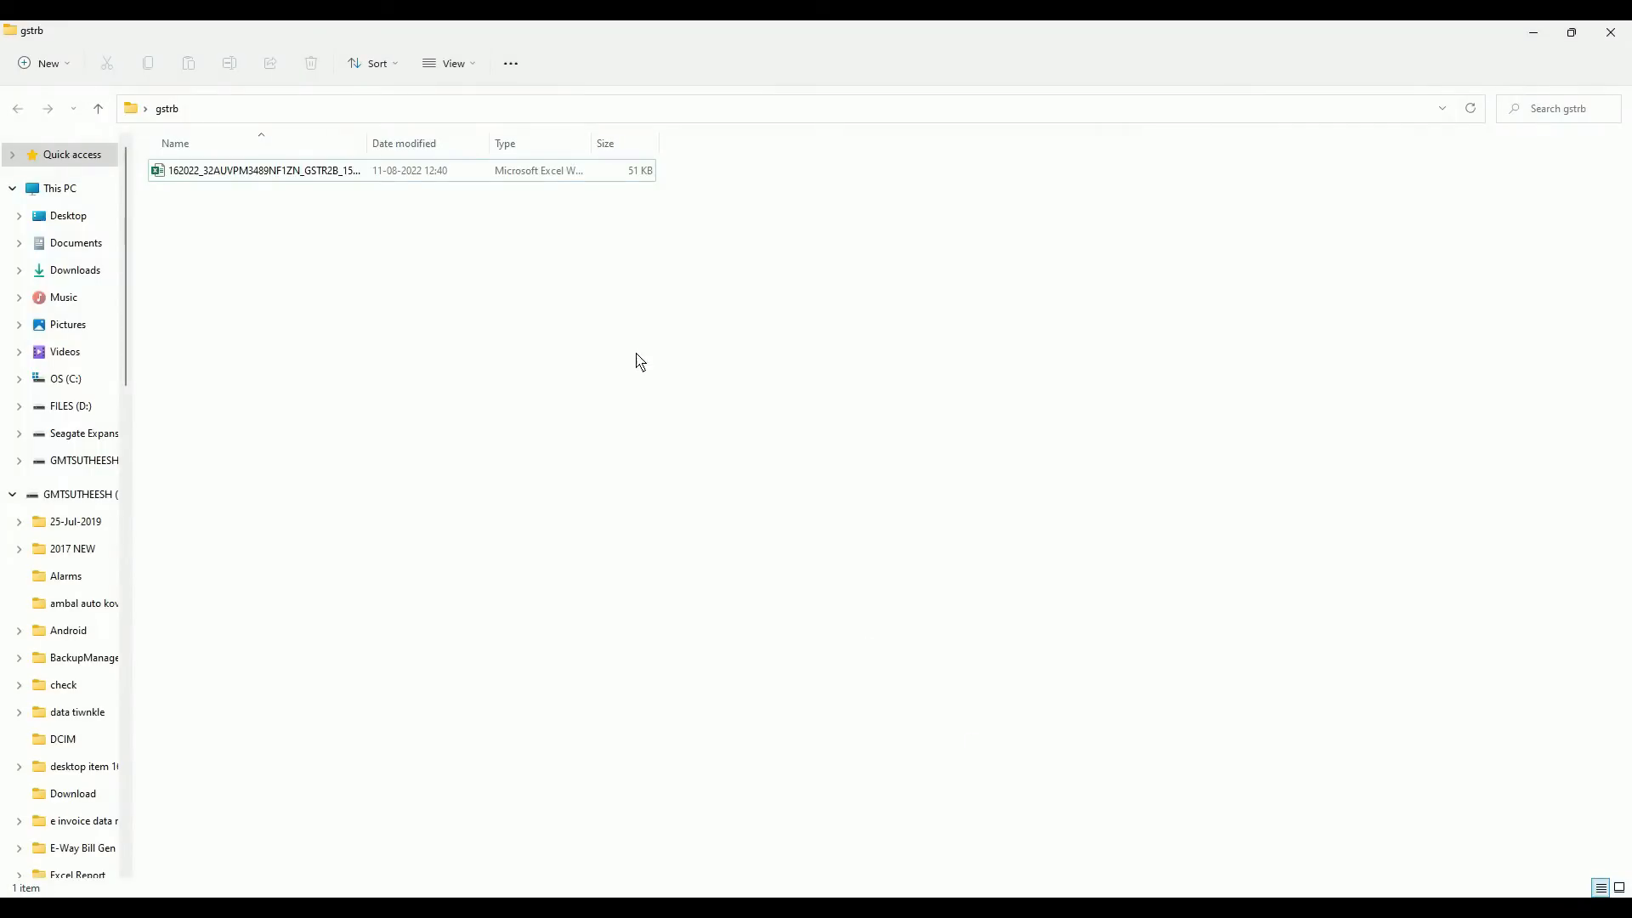
{"action": "double_click", "coordinate": [264, 170]}
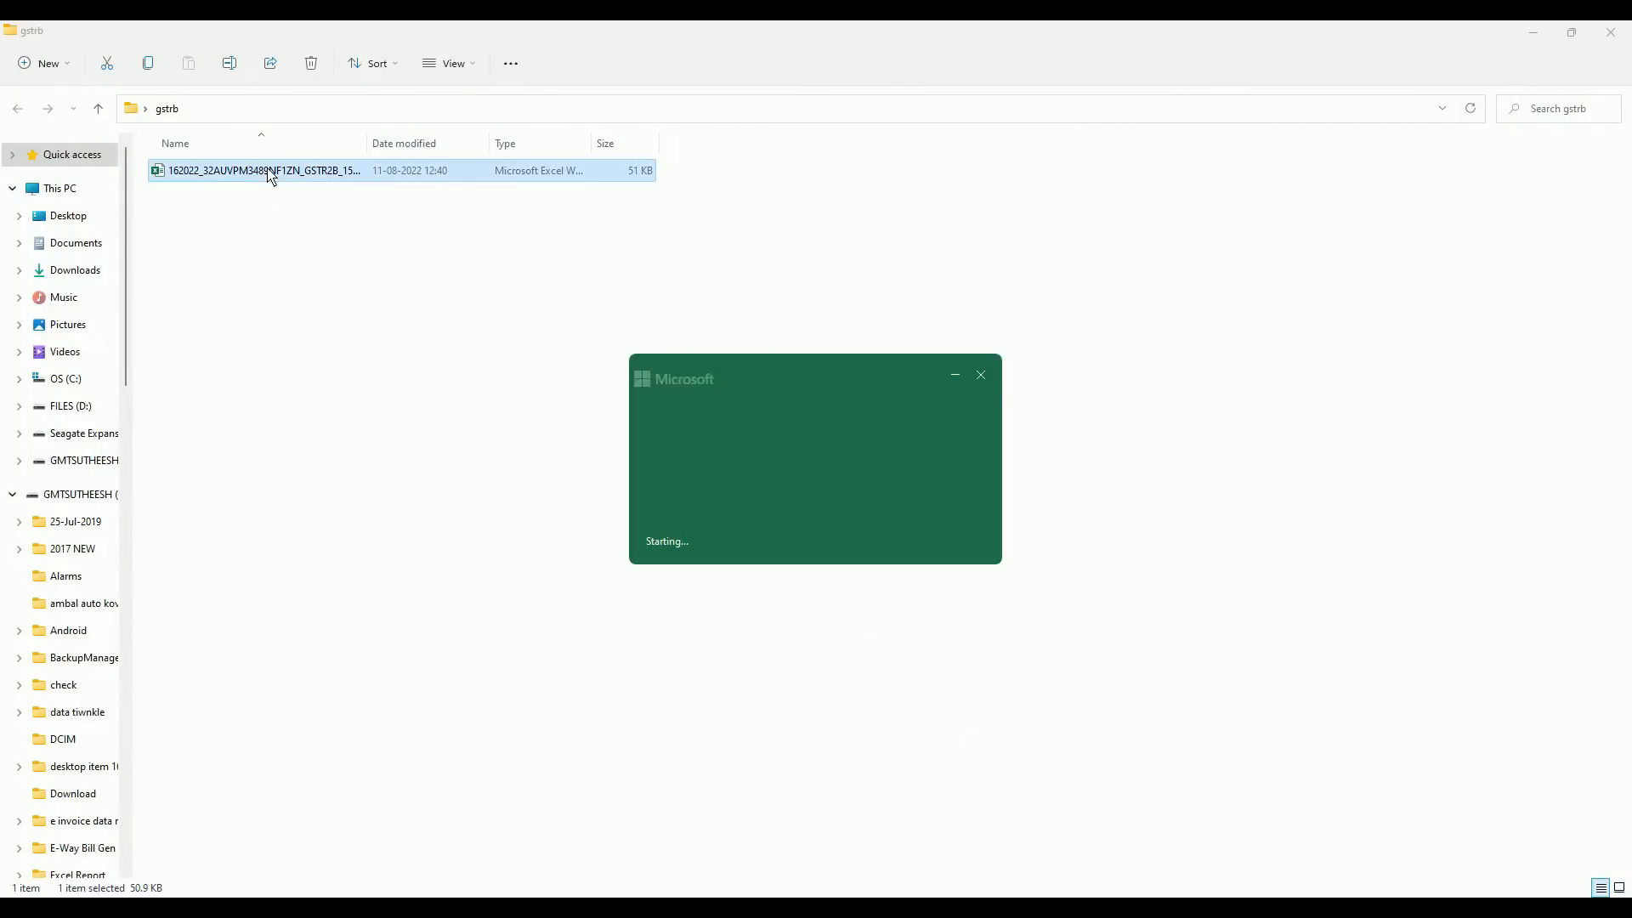
Open the GSTR-2B workbook in Excel on the B2B registered-supplier invoices sheet
{"action": "double_click", "coordinate": [255, 170]}
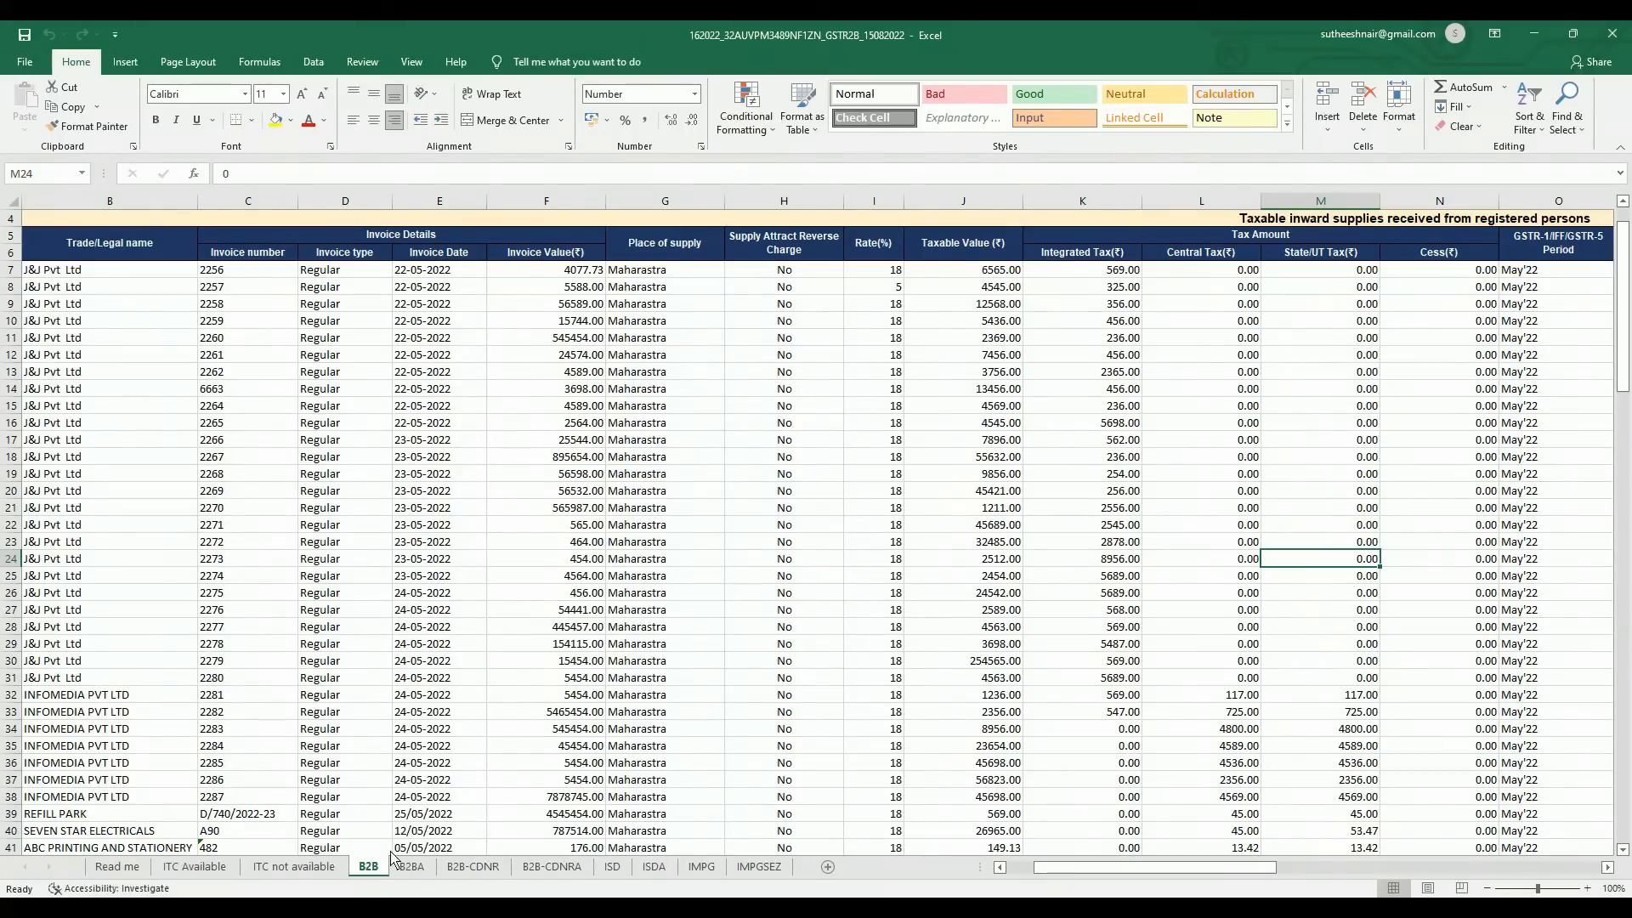
{"action": "mouse_move", "coordinate": [1030, 440]}
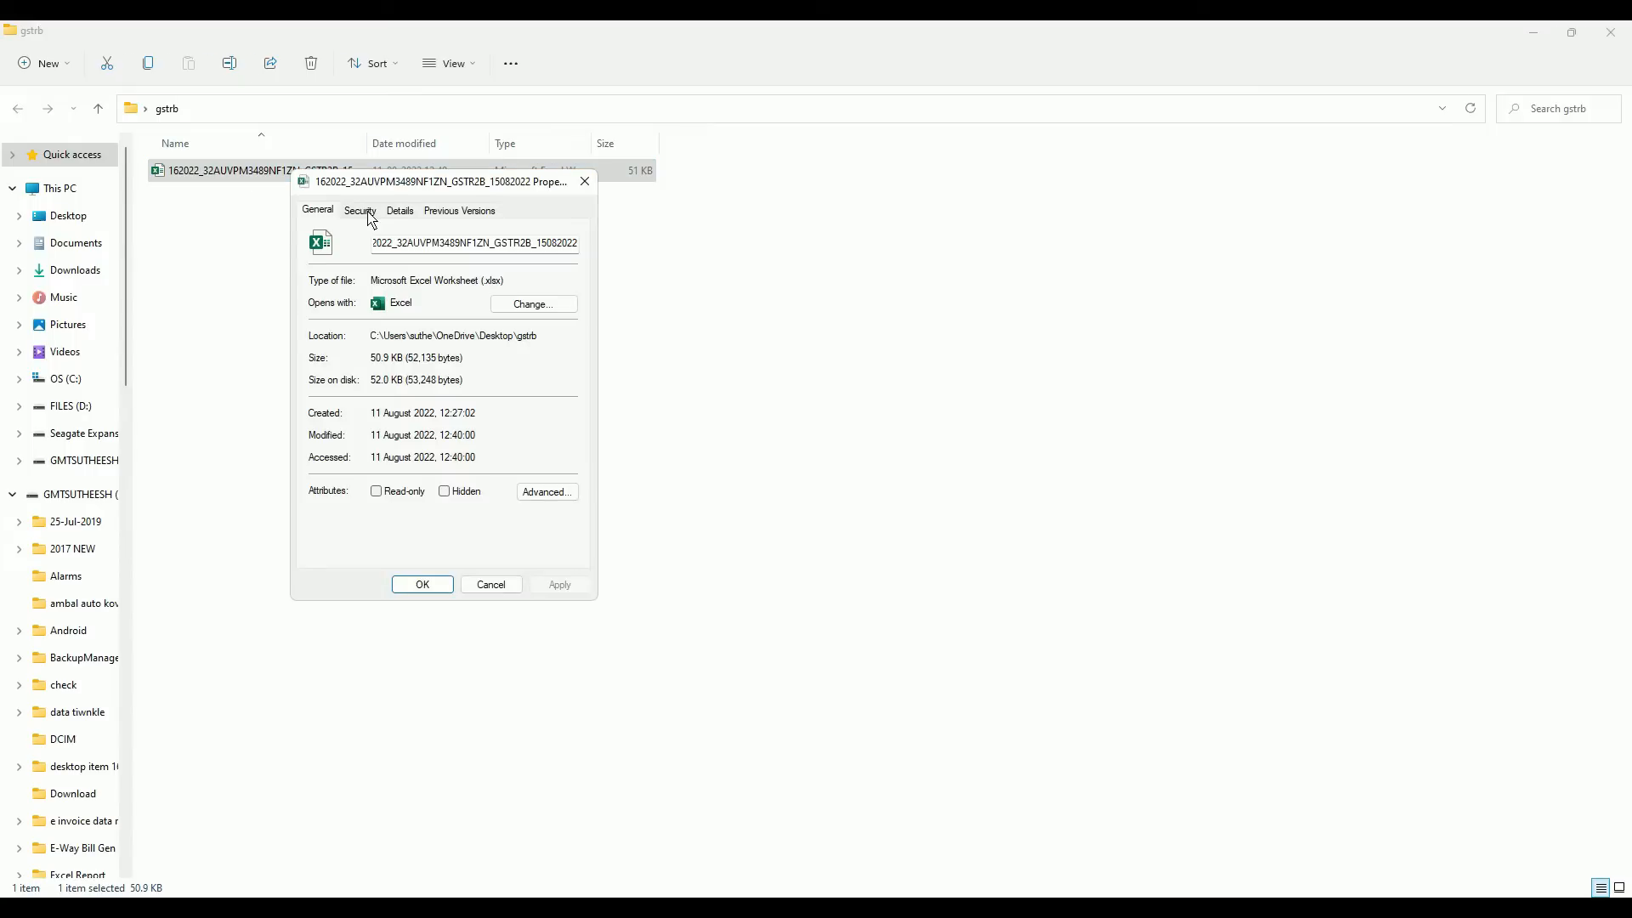
Show the GSTR2B file's Properties on the Security tab with user permissions
{"action": "left_click", "coordinate": [360, 210]}
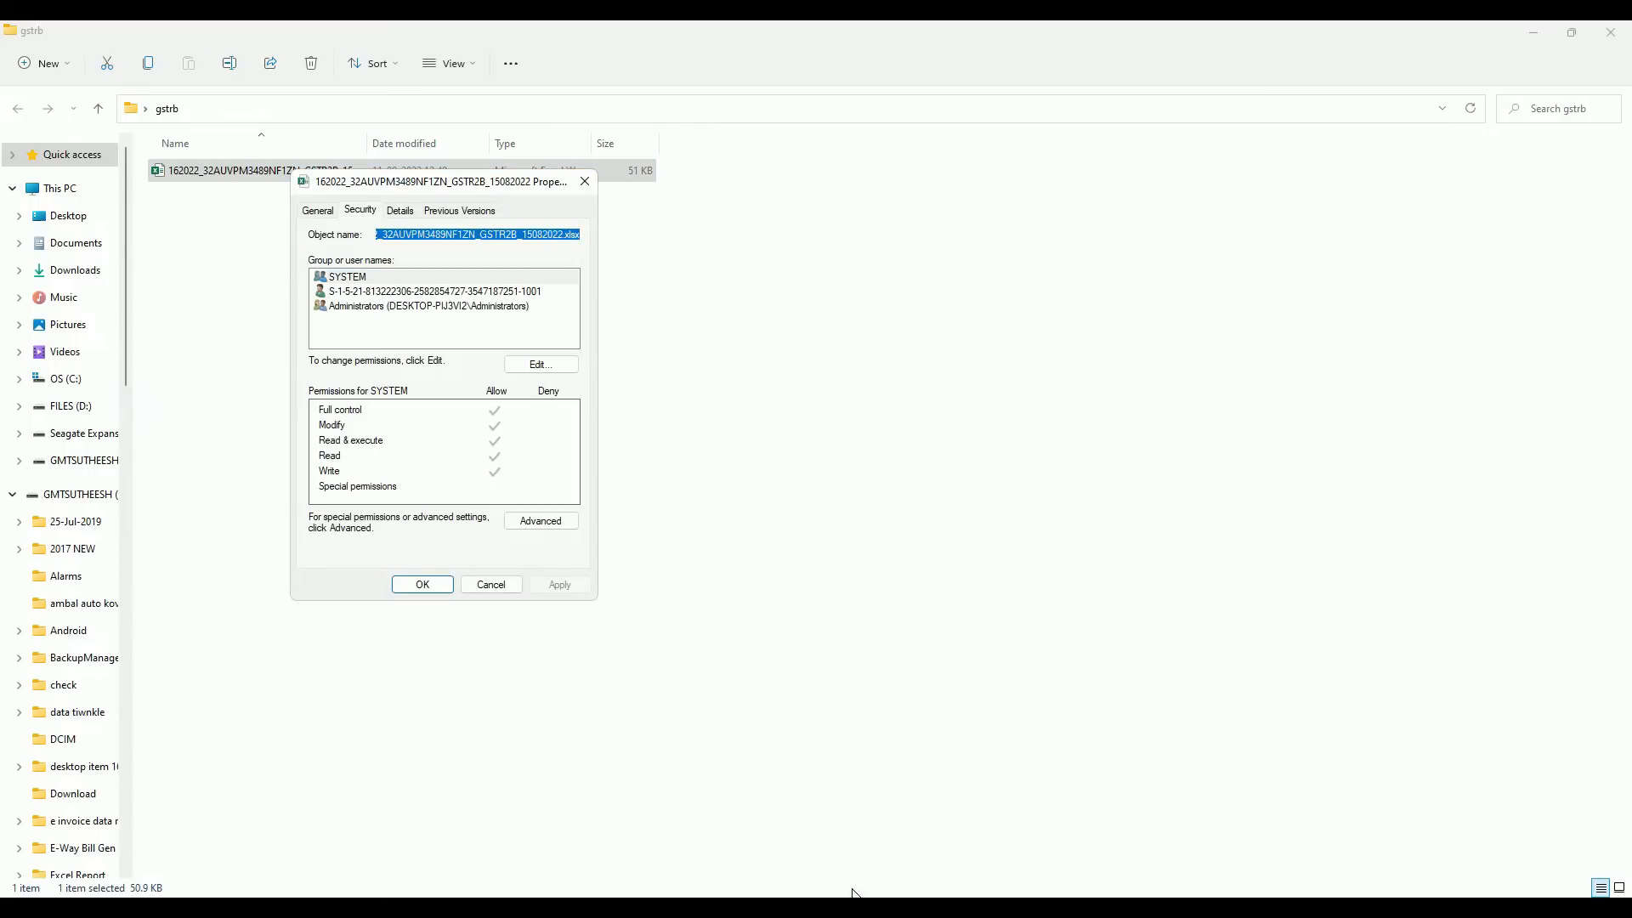